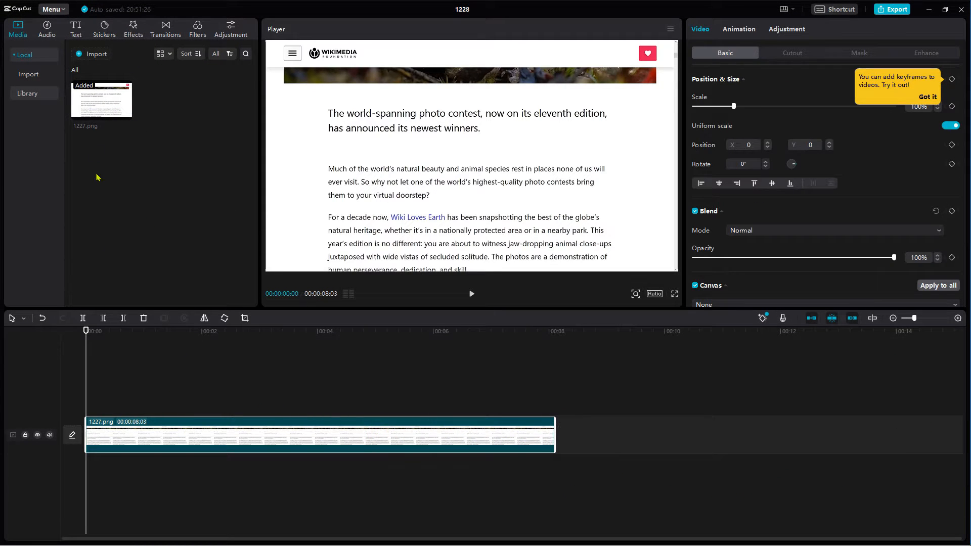
# Add the Default text preset as a layer above the webpage screenshot
pyautogui.click(75, 28)
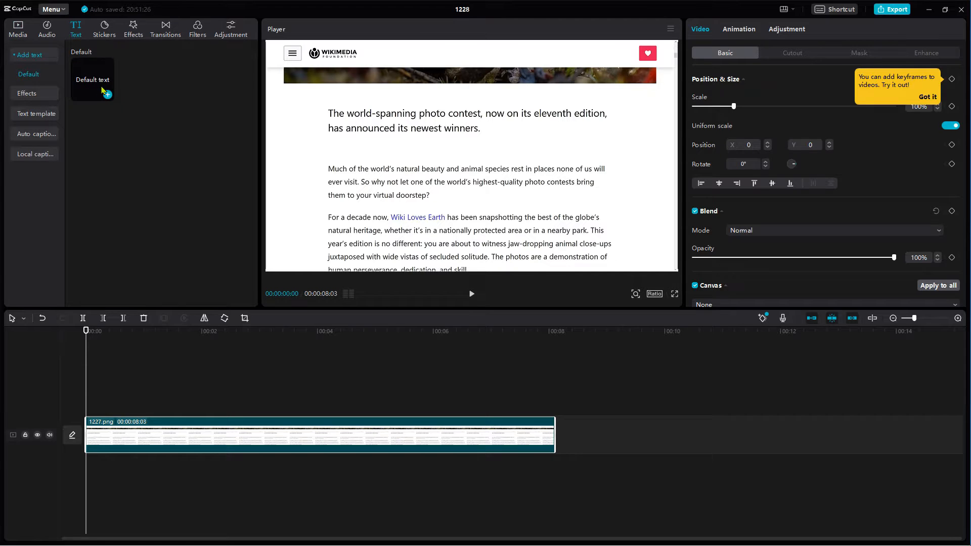
pyautogui.click(91, 79)
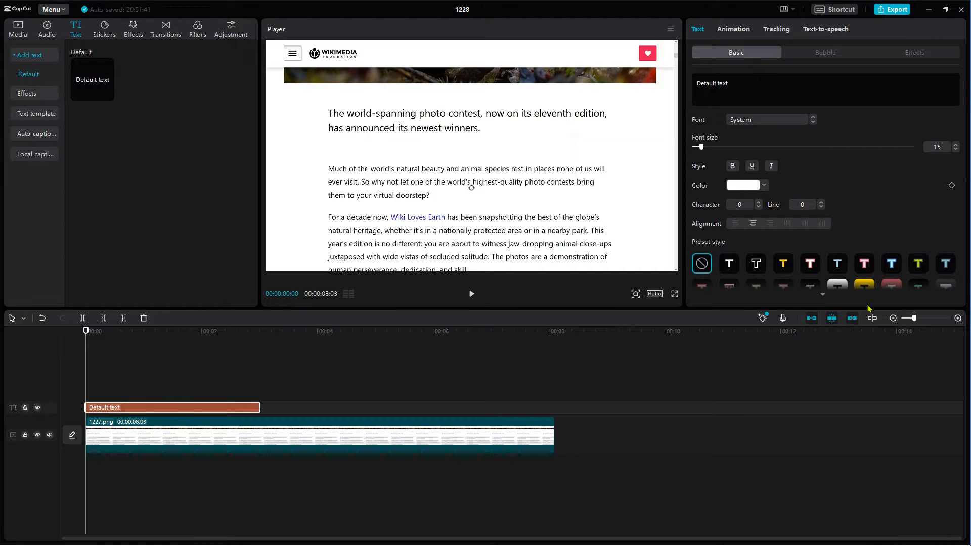
# Change the default text colour to yellow
pyautogui.click(743, 185)
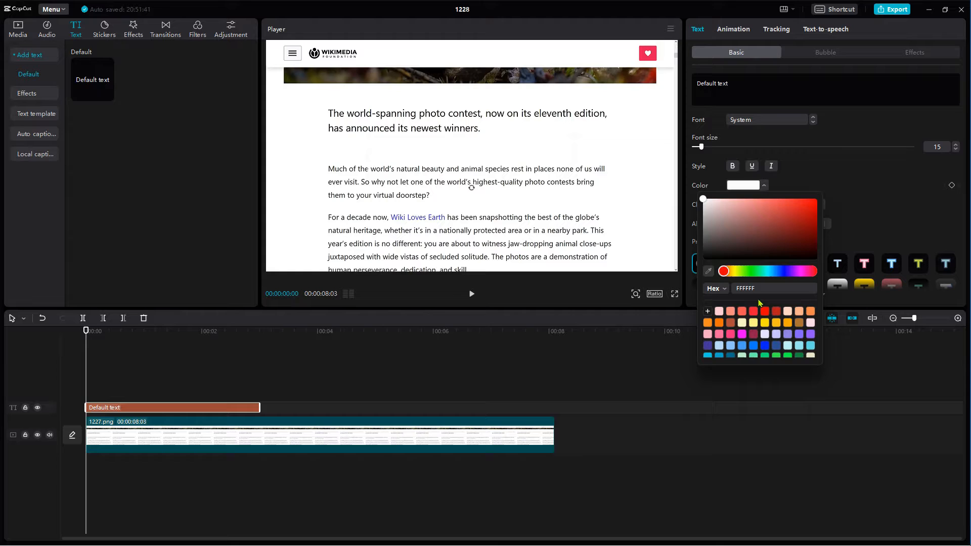
pyautogui.click(764, 323)
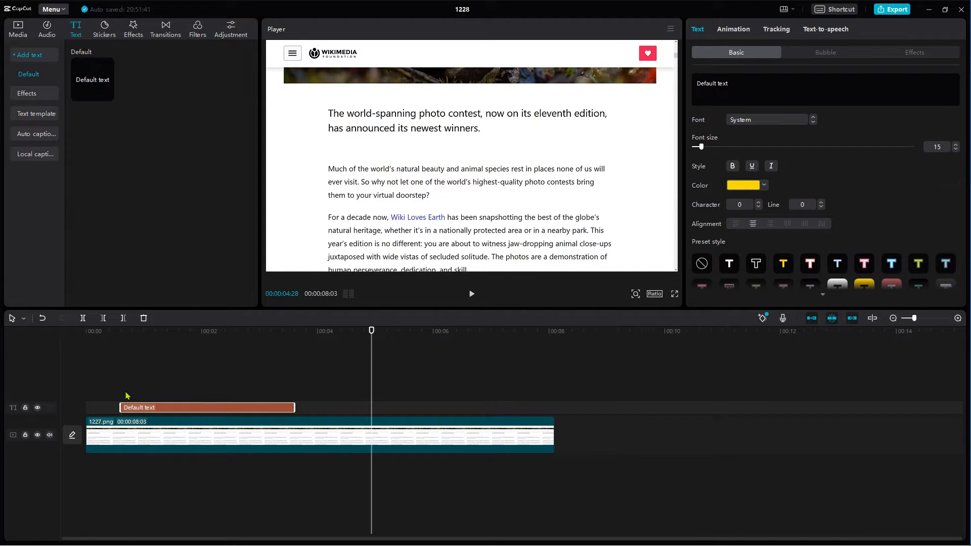
pyautogui.moveTo(164, 415)
pyautogui.write('char')
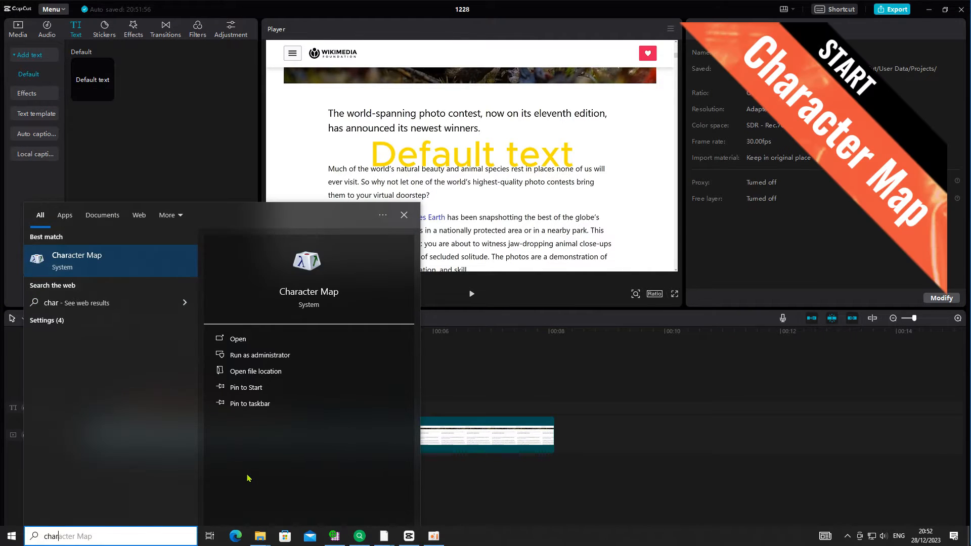
# Select and copy the Full Block glyph in Character Map, then close it
pyautogui.click(237, 339)
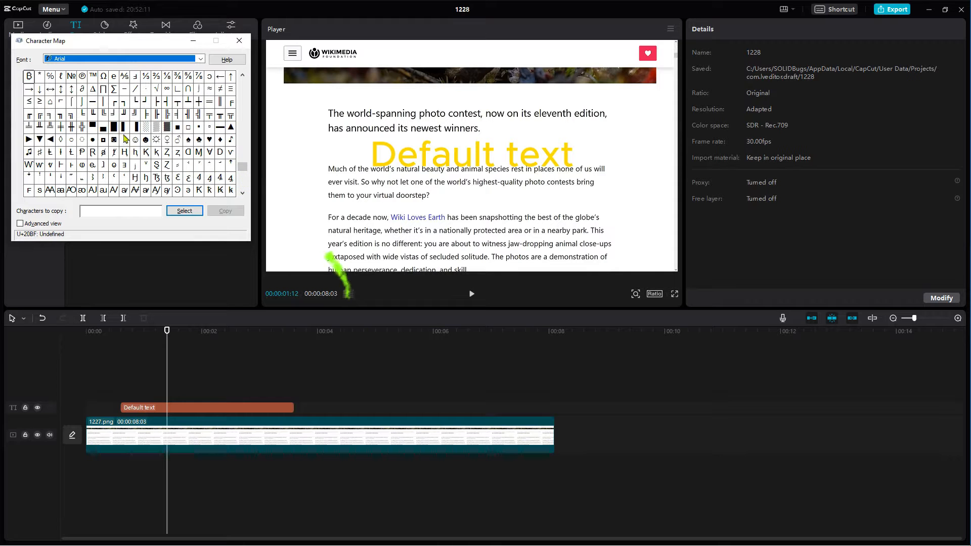
pyautogui.click(113, 127)
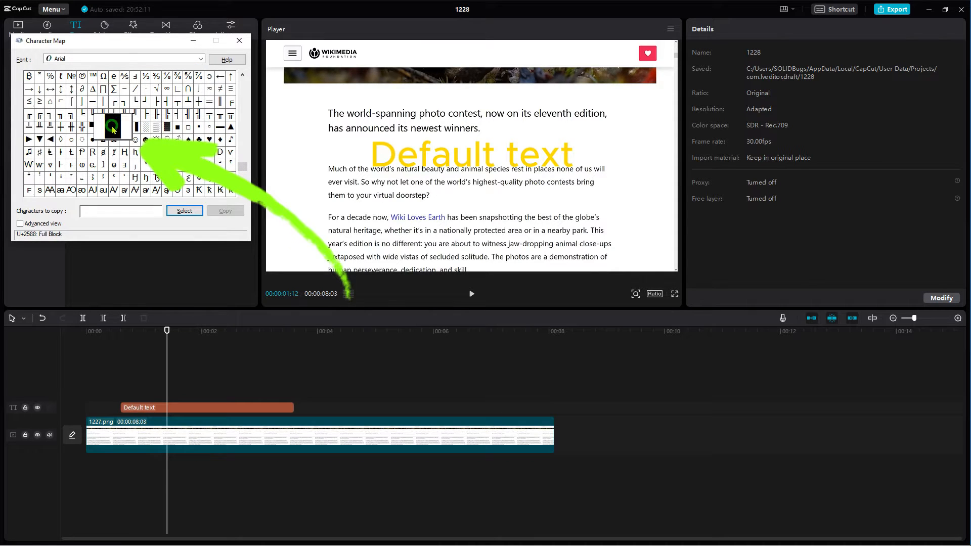
pyautogui.click(184, 211)
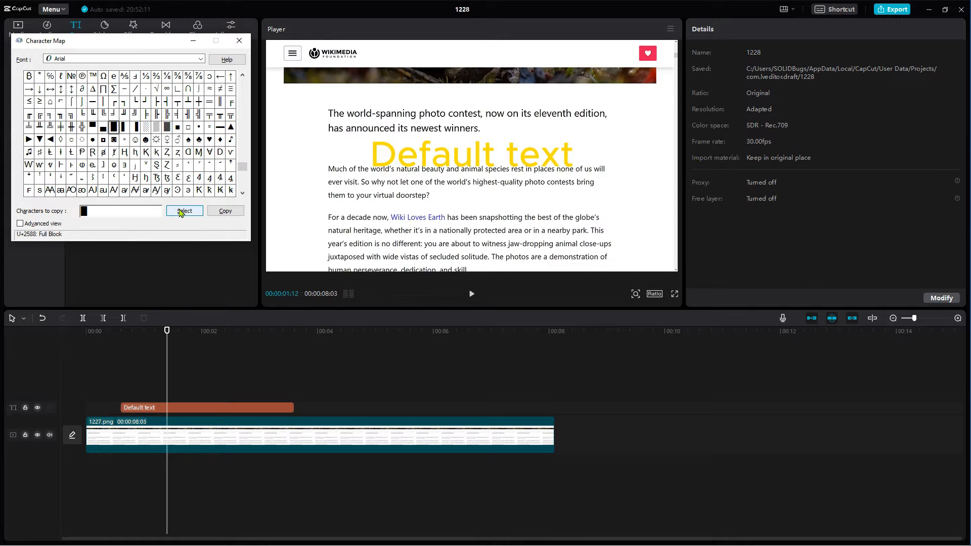
pyautogui.click(184, 210)
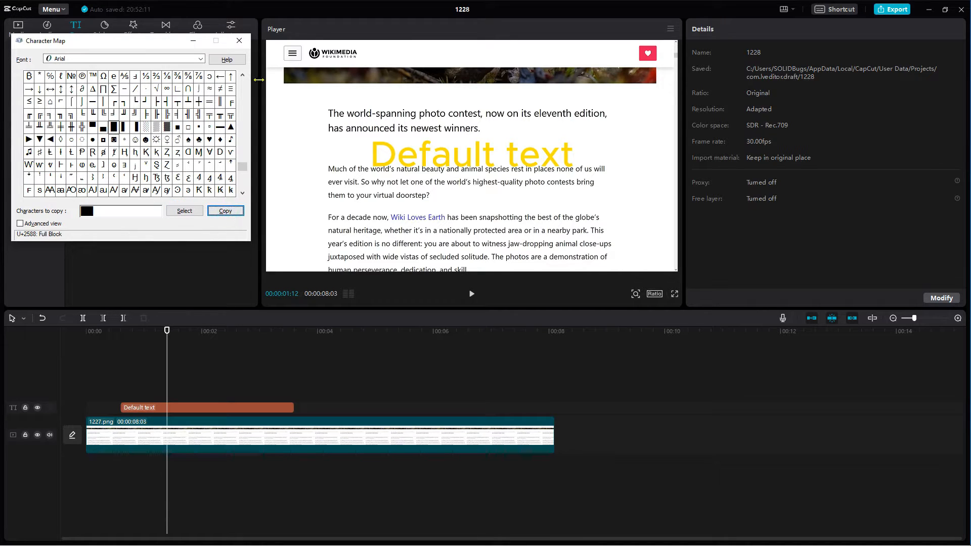
pyautogui.click(238, 40)
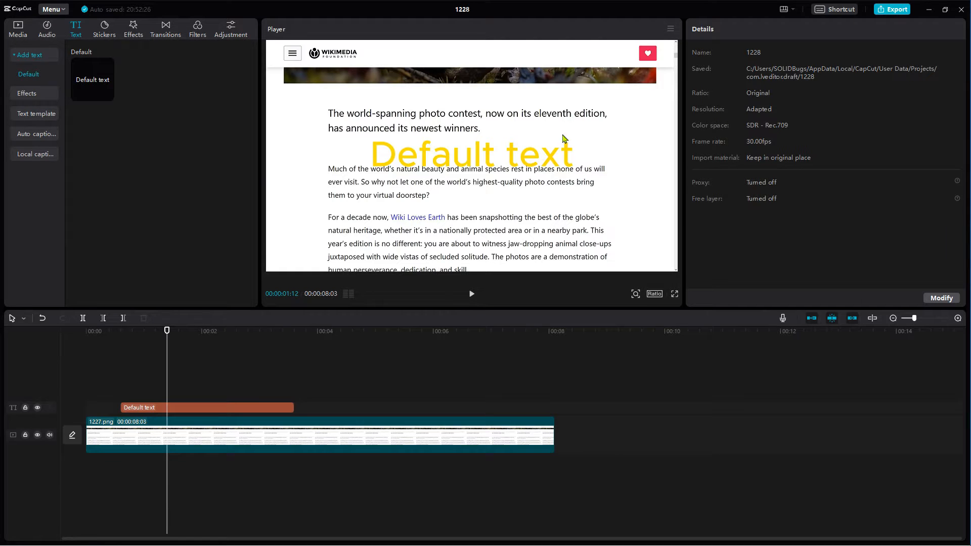
# Paste the full block character over the text clip's content
pyautogui.click(206, 408)
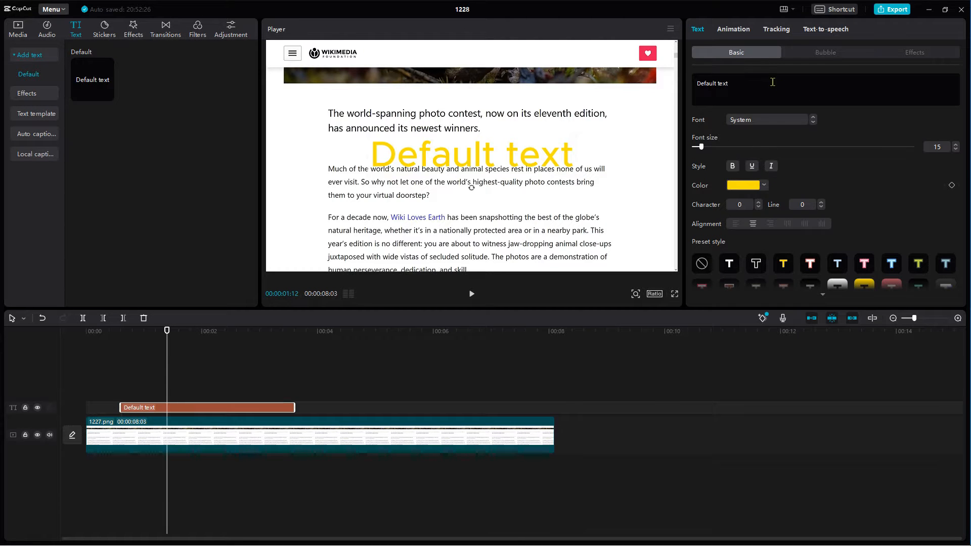
pyautogui.rightClick(740, 84)
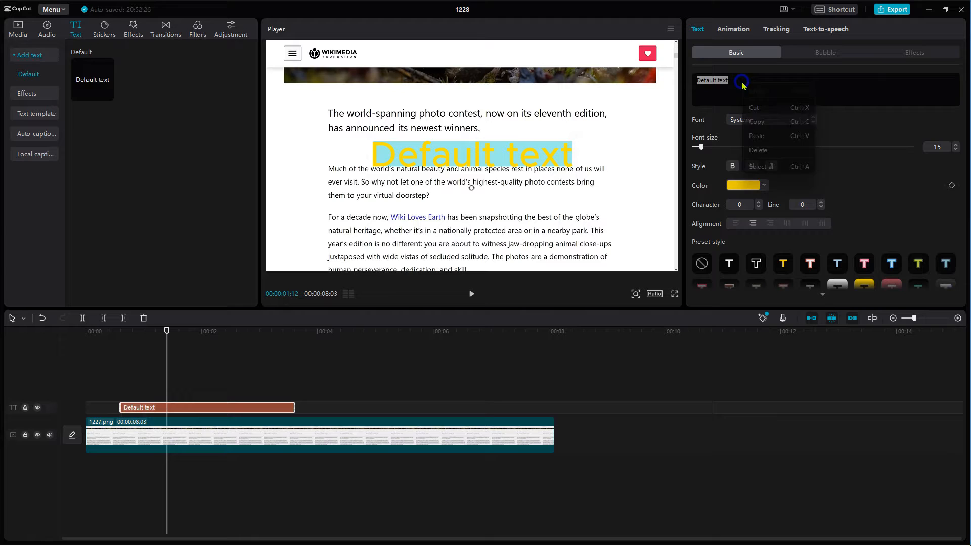
pyautogui.click(758, 150)
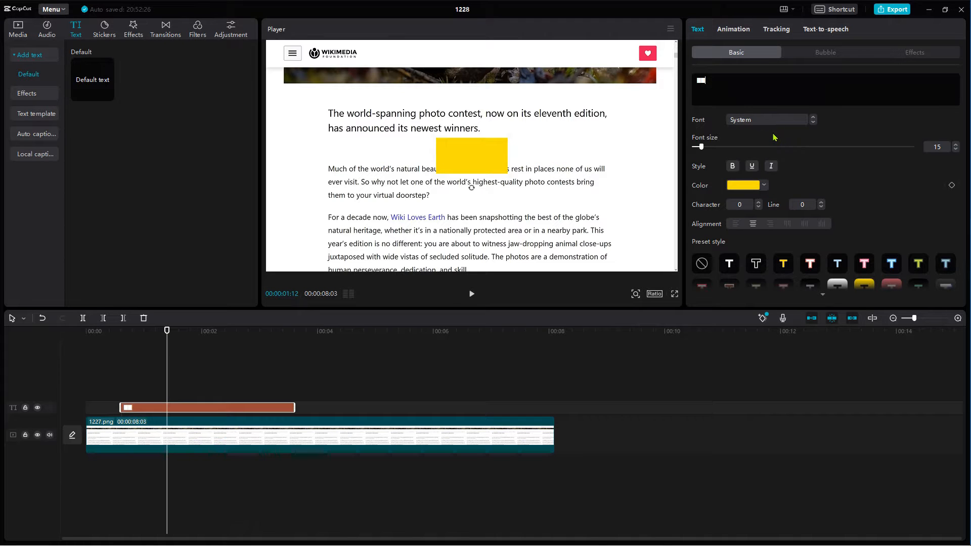
pyautogui.scroll(-3)
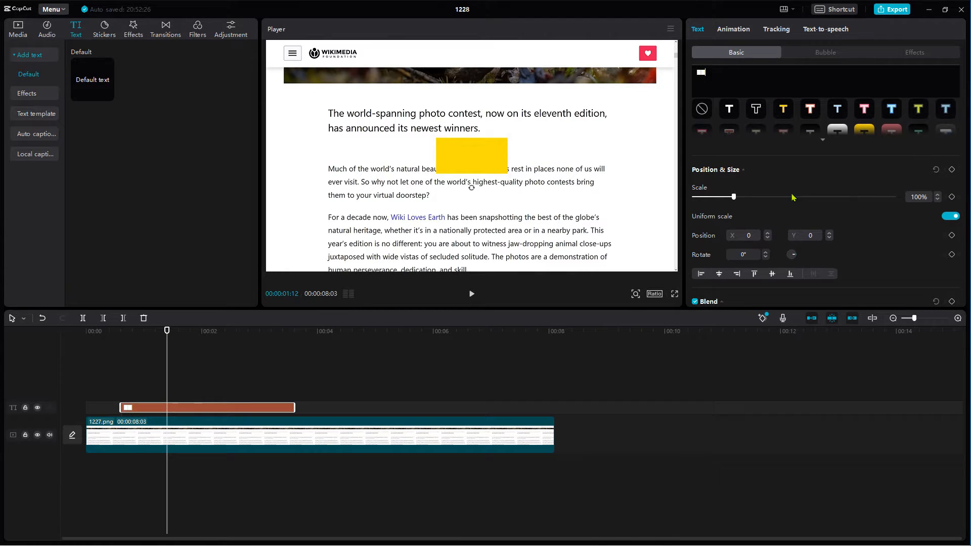
# Turn off Uniform scale so the block can stretch into a thin bar
pyautogui.click(951, 216)
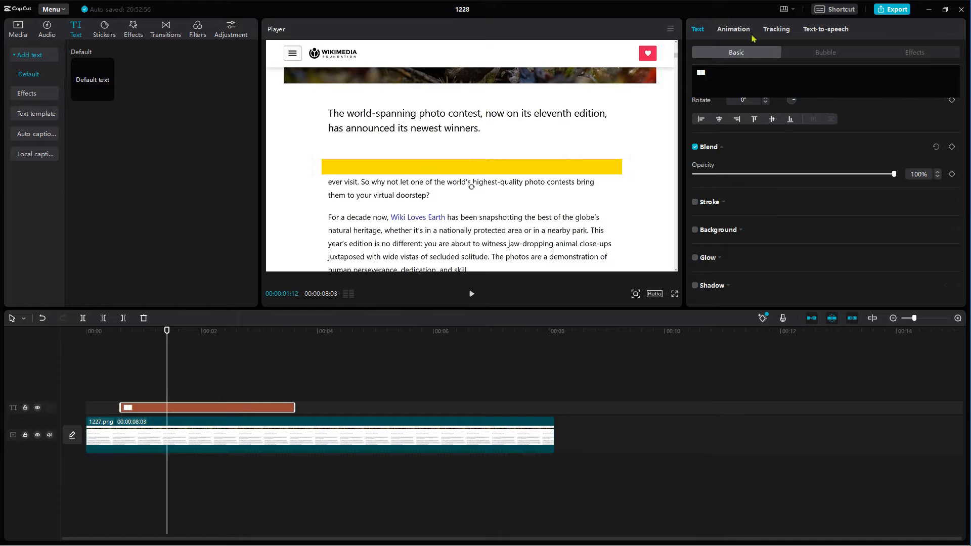
# Apply the Wipe Right entrance animation to the yellow bar
pyautogui.click(733, 28)
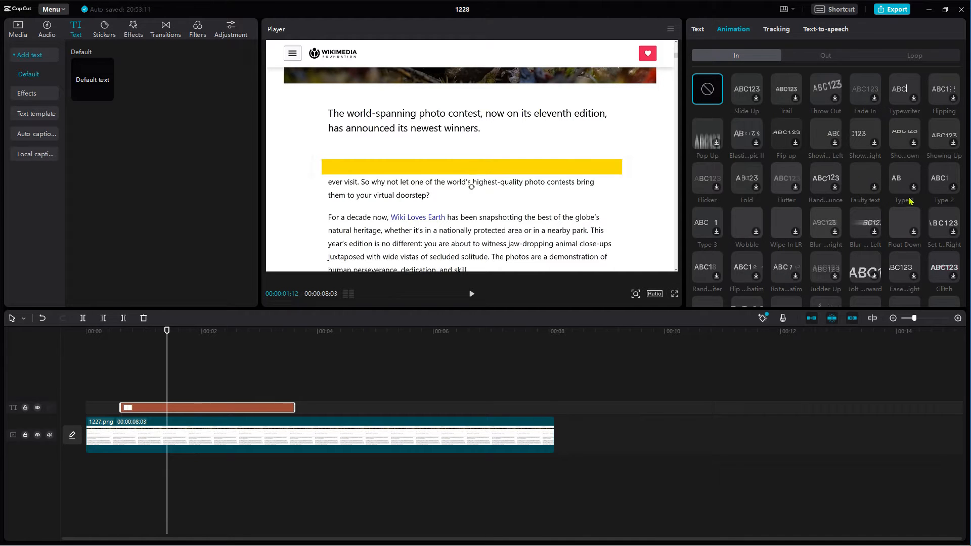
pyautogui.scroll(-3)
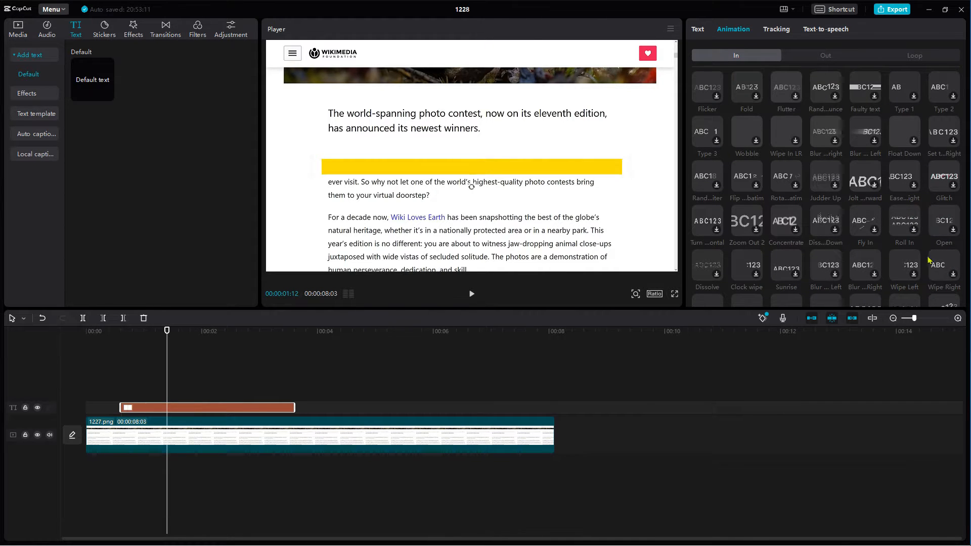
pyautogui.click(943, 265)
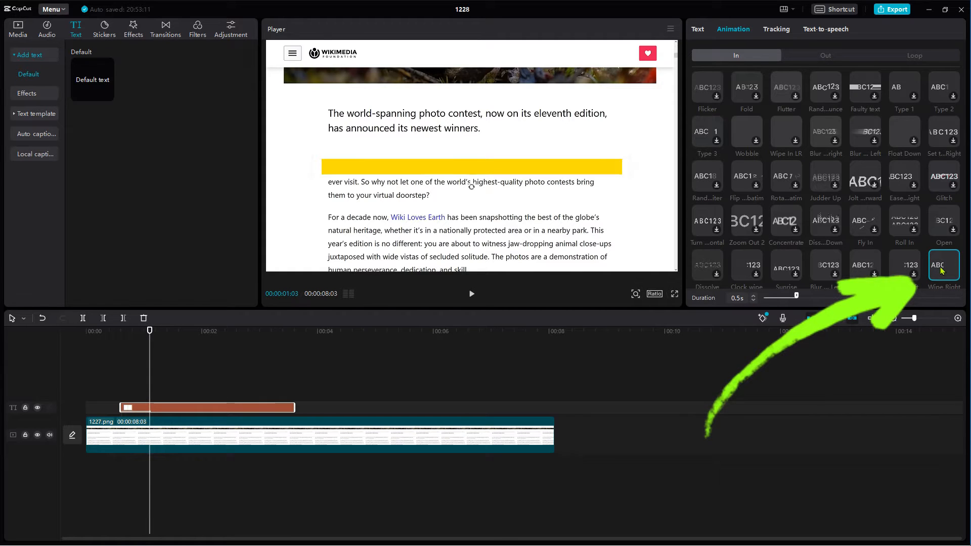
pyautogui.click(943, 265)
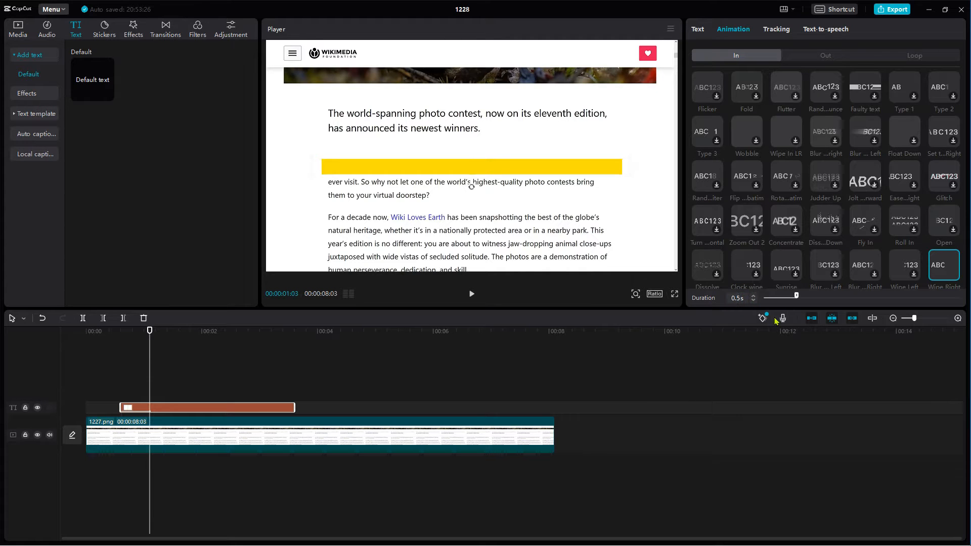
# Set the wipe-in duration to 1.0s and preview the animation
pyautogui.click(472, 294)
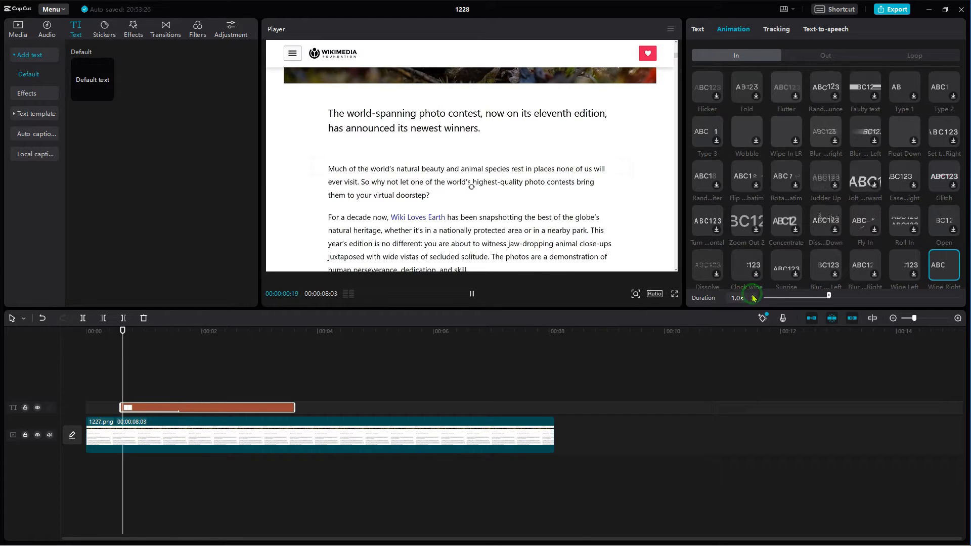
pyautogui.click(472, 293)
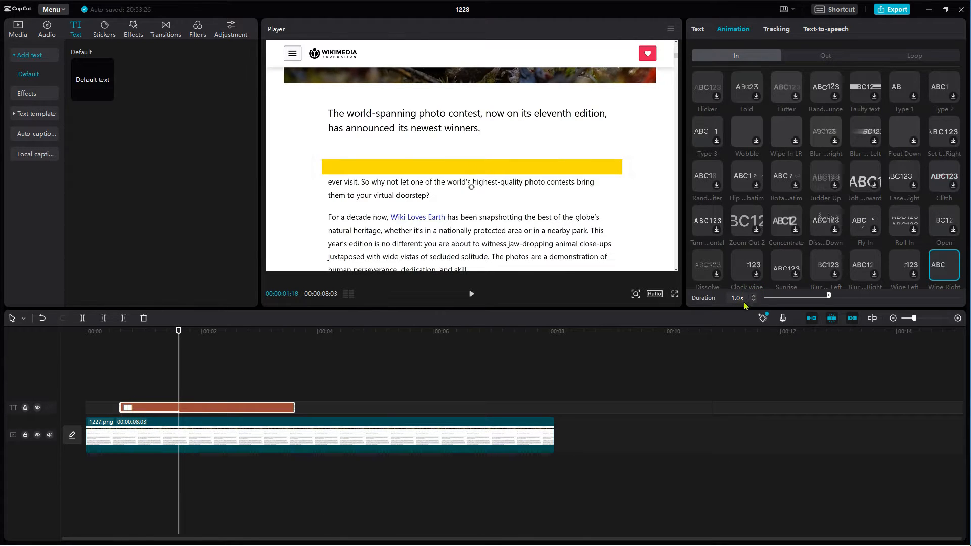
pyautogui.click(697, 28)
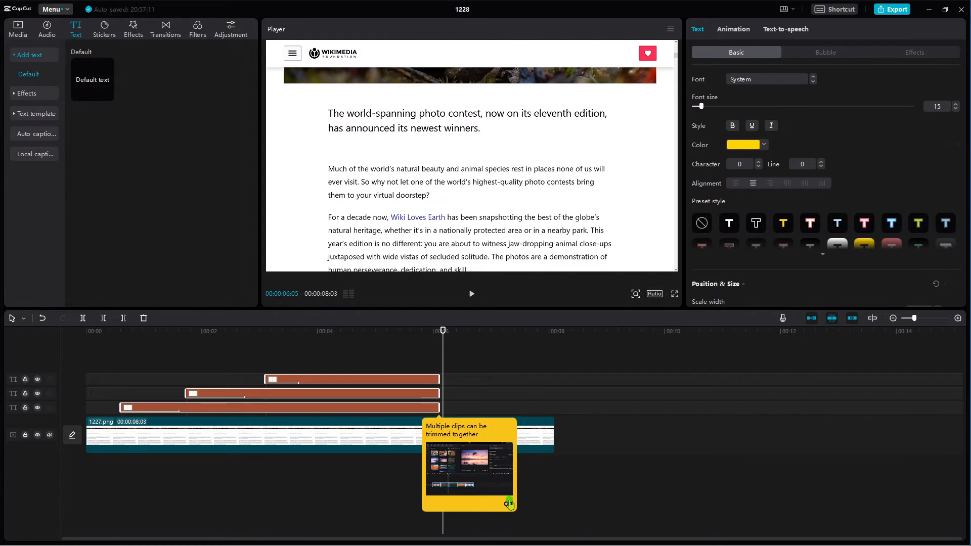
# Bring up the clip options for the three staggered yellow bars
pyautogui.rightClick(391, 379)
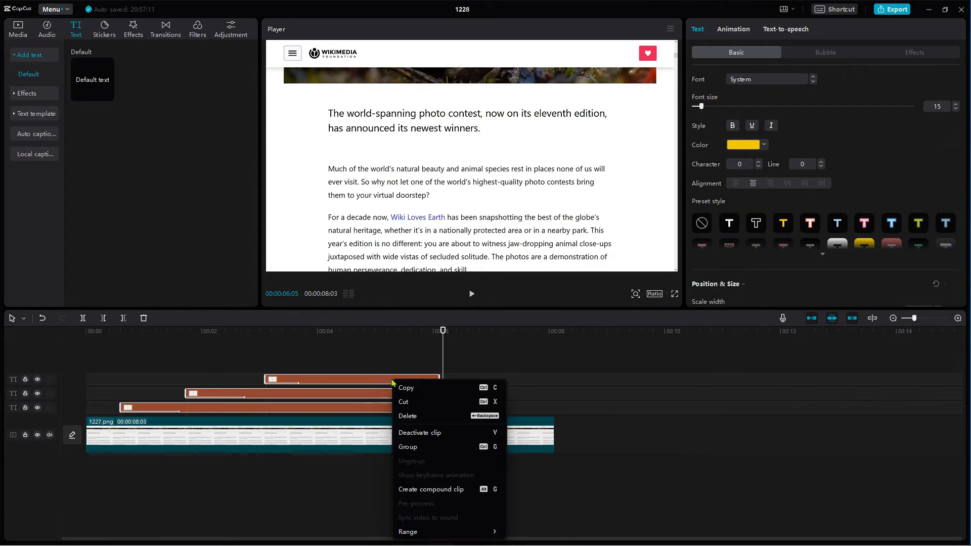
# Combine the three bars into a compound clip with Multiply blend, then play it back
pyautogui.click(431, 489)
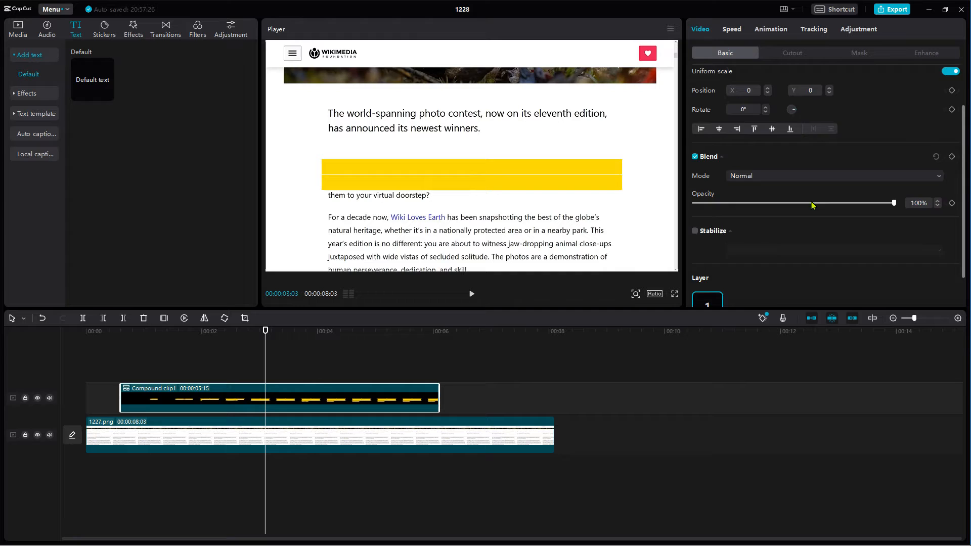
pyautogui.scroll(-3)
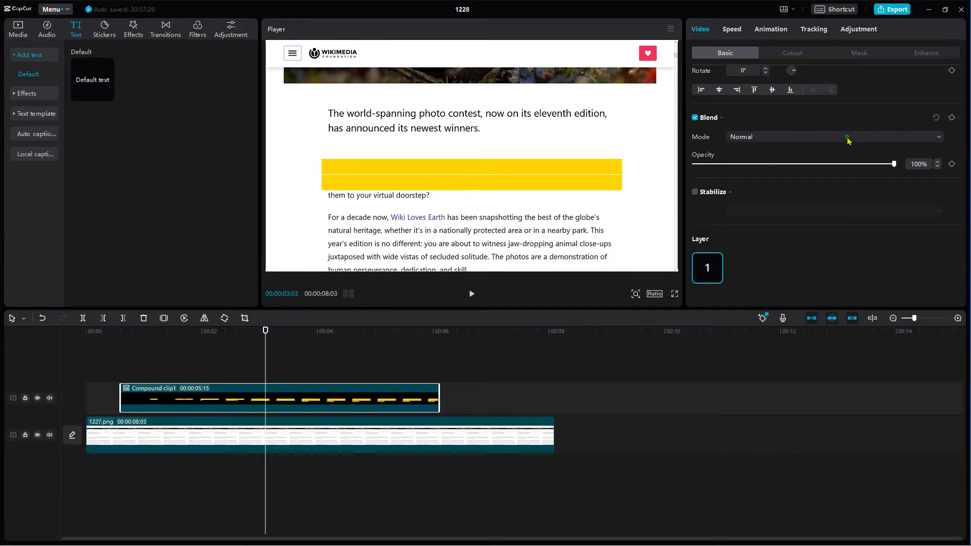
pyautogui.click(833, 137)
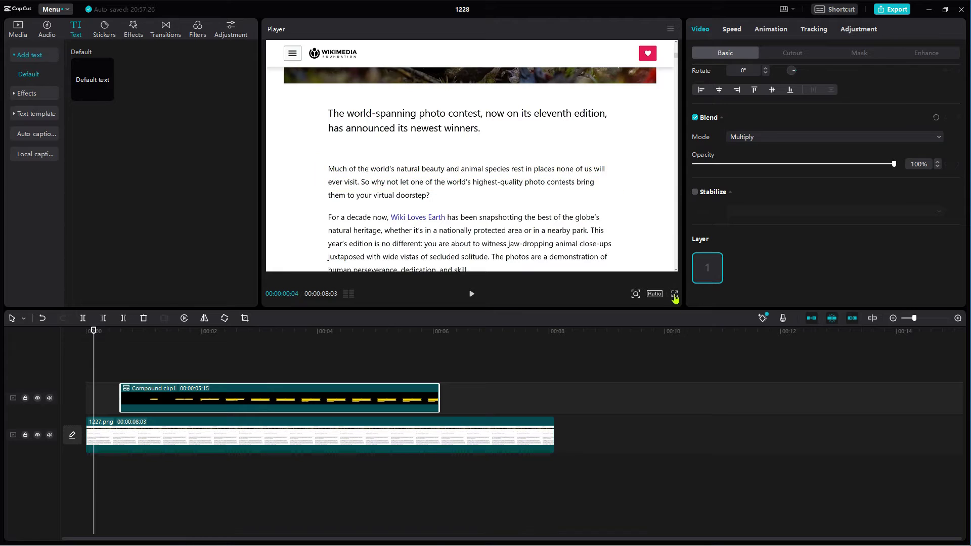
pyautogui.click(675, 294)
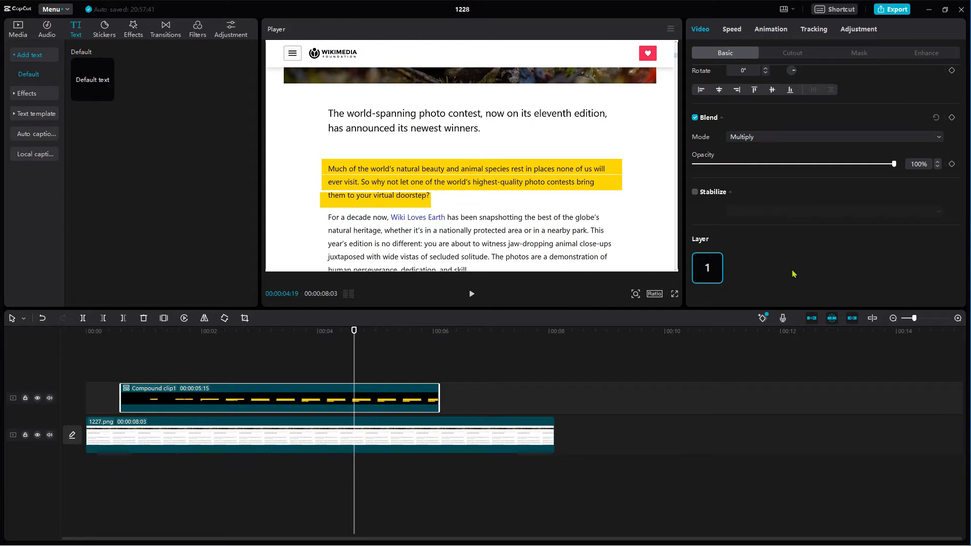
pyautogui.moveTo(361, 252)
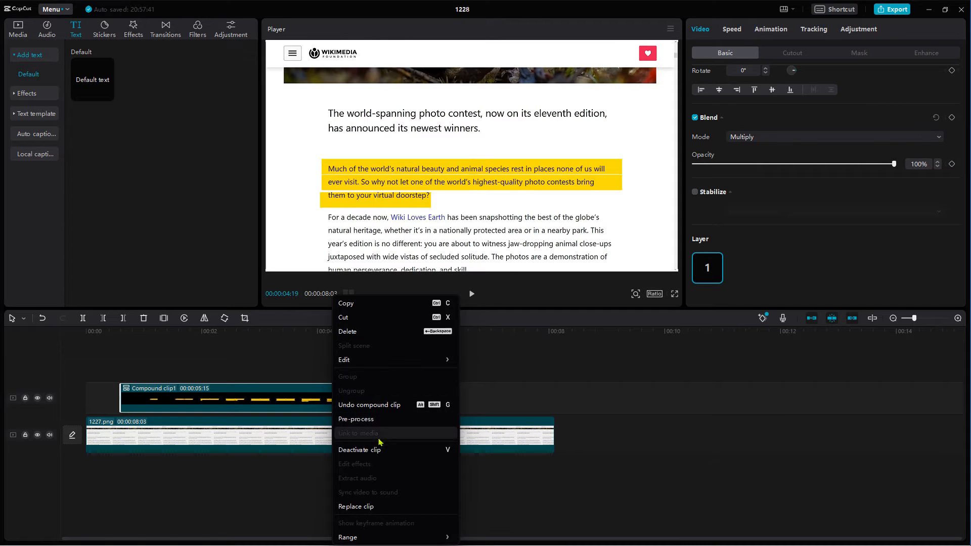
# Delete the yellow highlight compound clip from the timeline
pyautogui.click(370, 405)
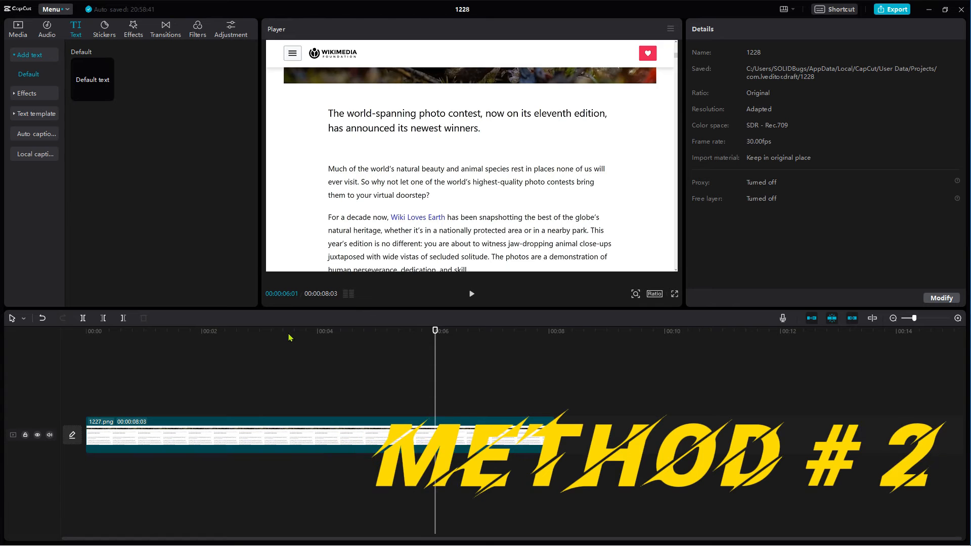
# Launch Paint with Win+R to make the green 476 × 99 highlight bar, then close Paint
pyautogui.press('Win+r')
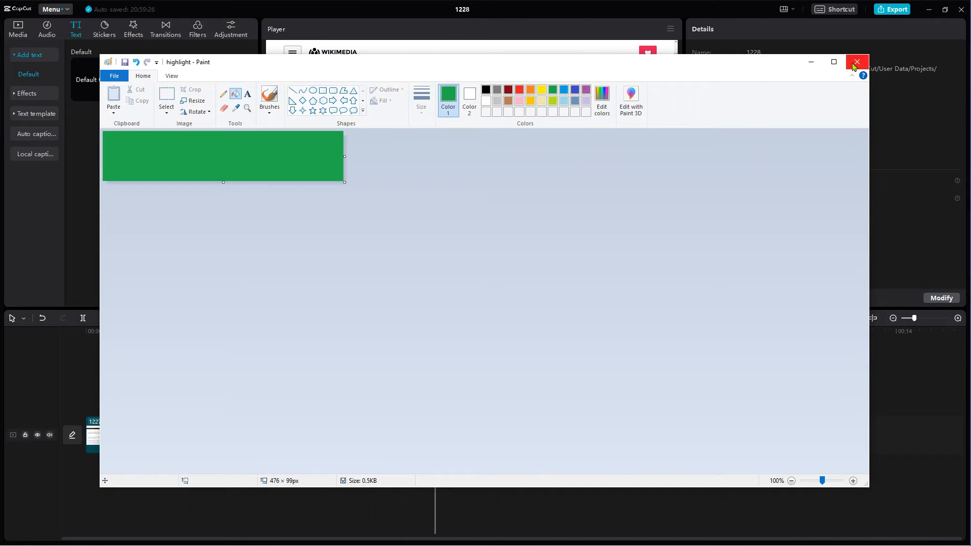
pyautogui.click(858, 62)
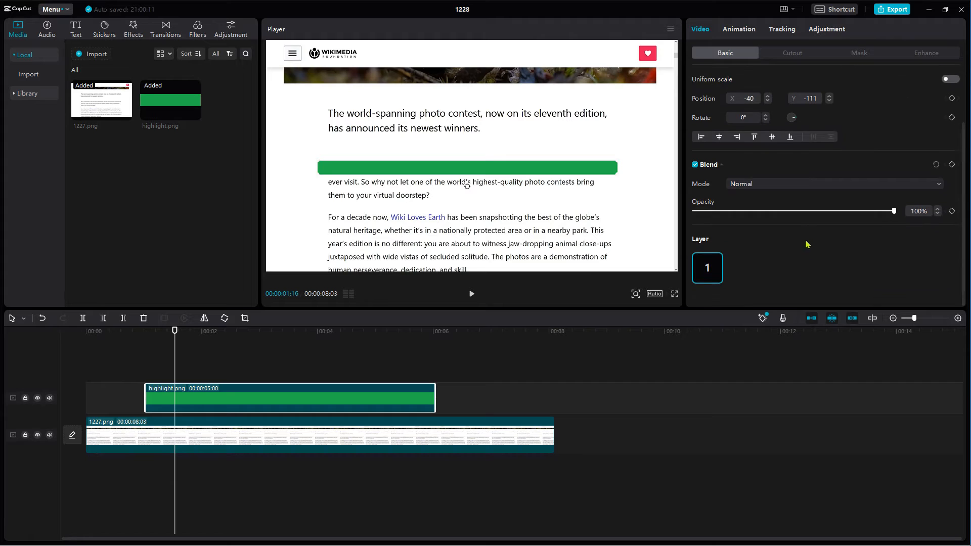
# Set the green highlight bar's blend mode to Multiply
pyautogui.click(833, 183)
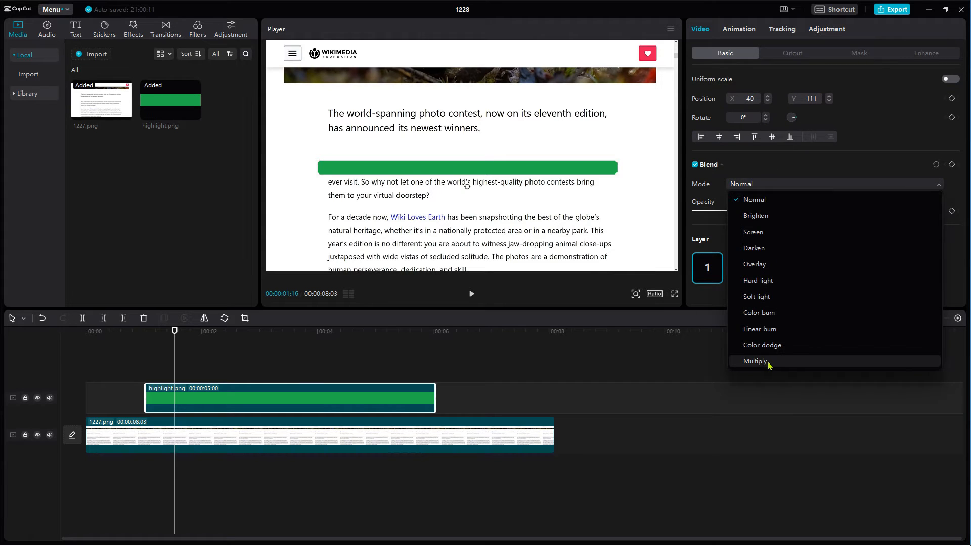
pyautogui.click(754, 361)
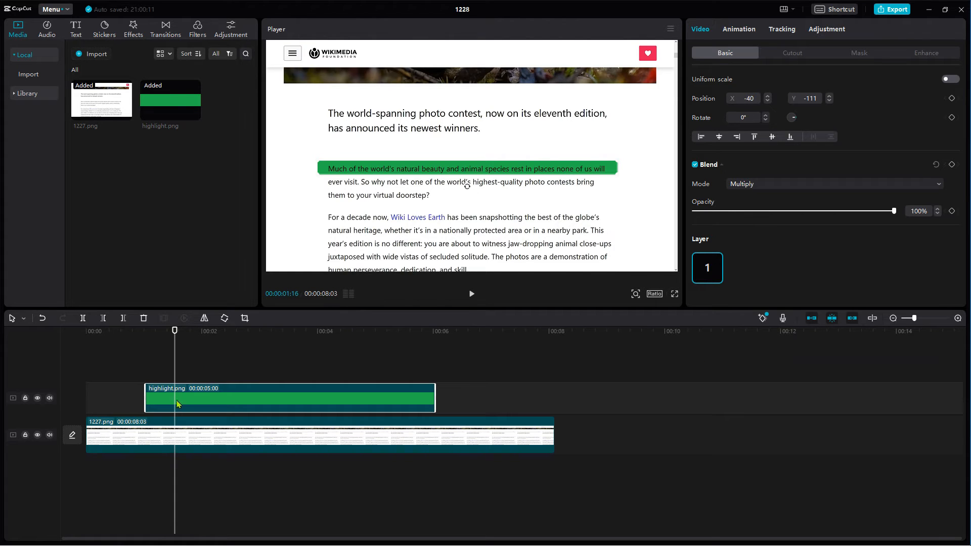
pyautogui.moveTo(858, 58)
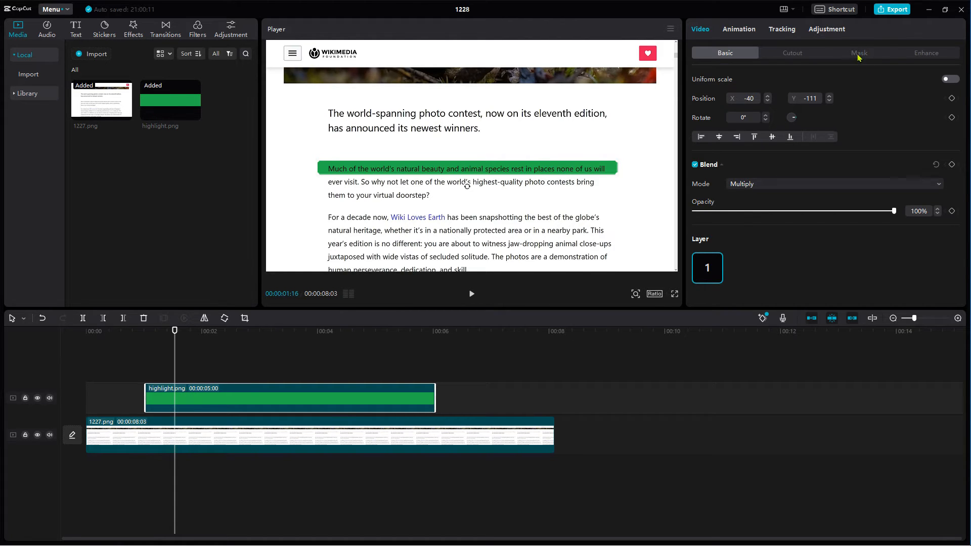
# Apply a linear mask to the green bar from the Mask settings
pyautogui.click(859, 52)
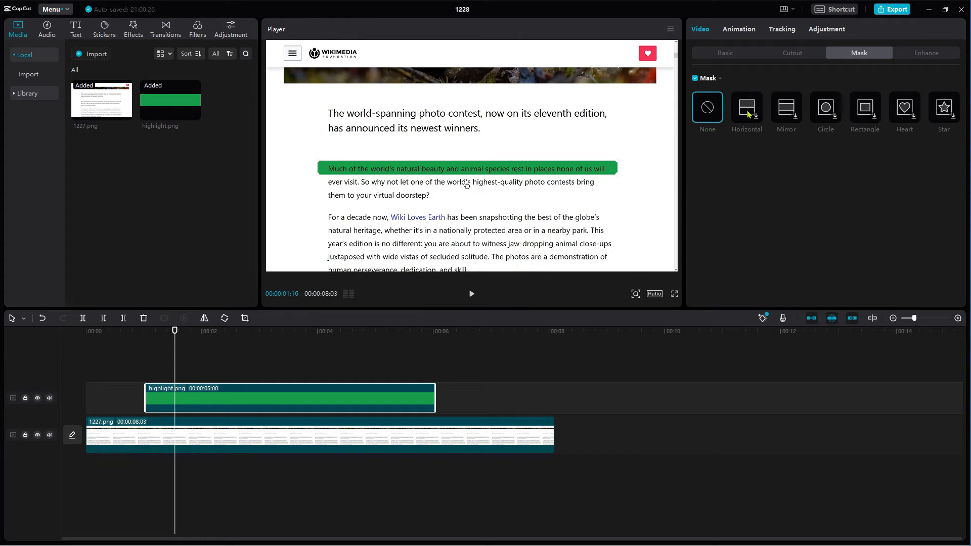
pyautogui.click(746, 107)
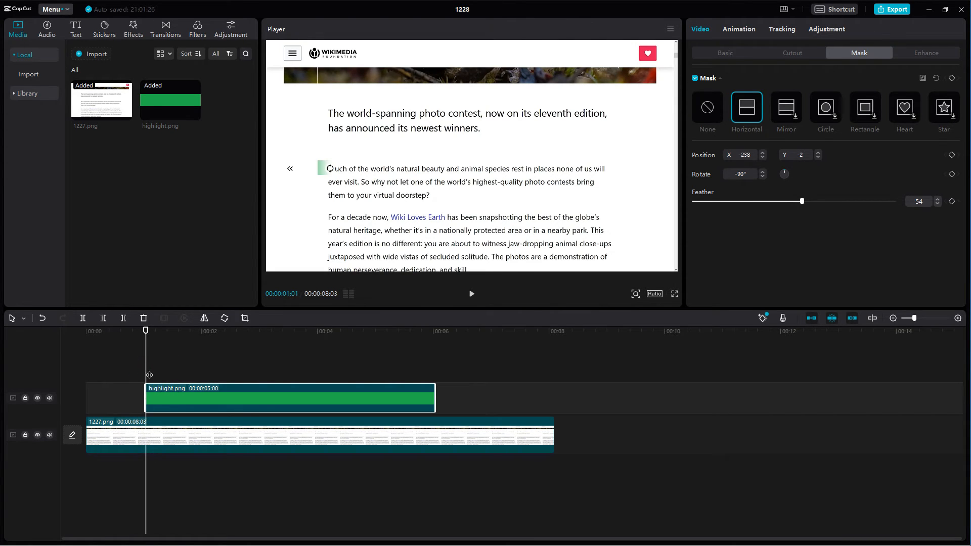
# Keyframe the mask position from the hidden start to the bar's later position
pyautogui.click(952, 155)
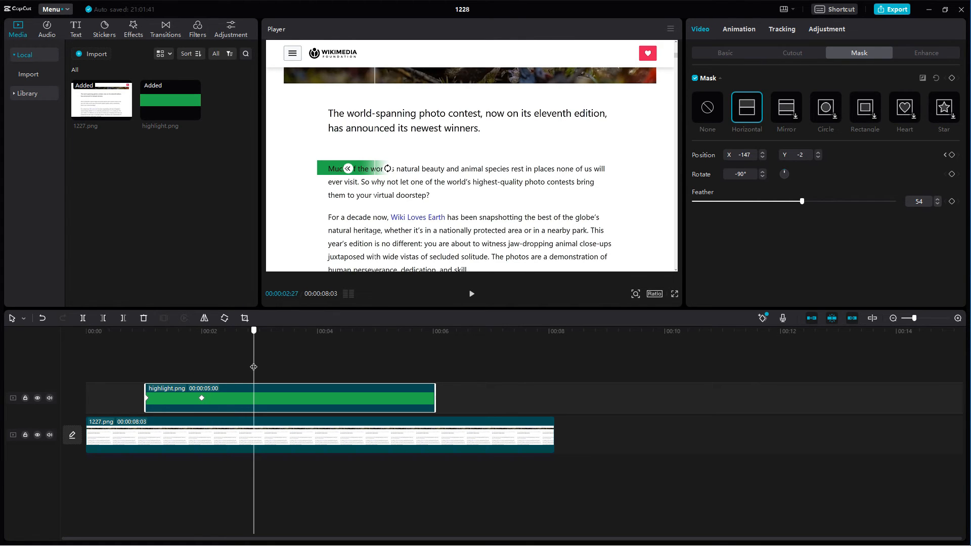
pyautogui.click(763, 152)
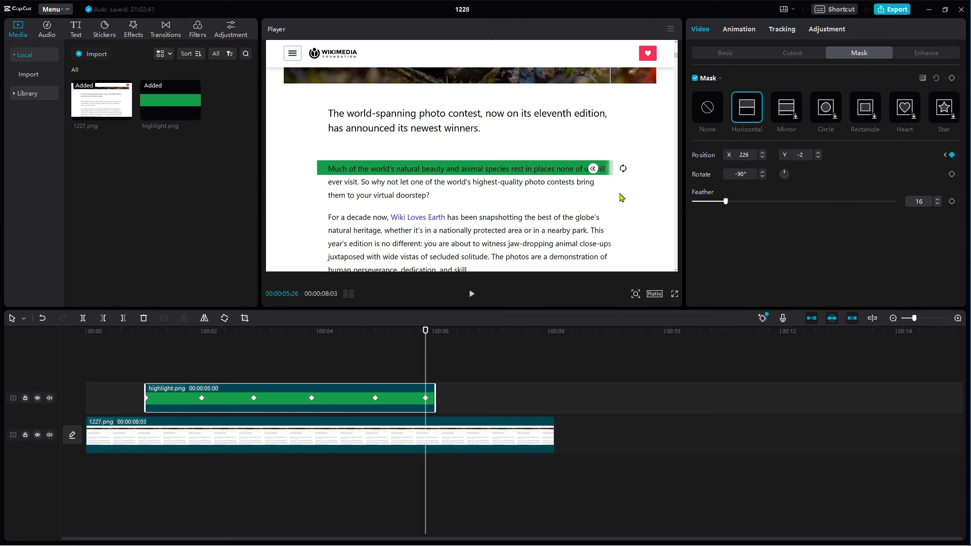
pyautogui.click(147, 471)
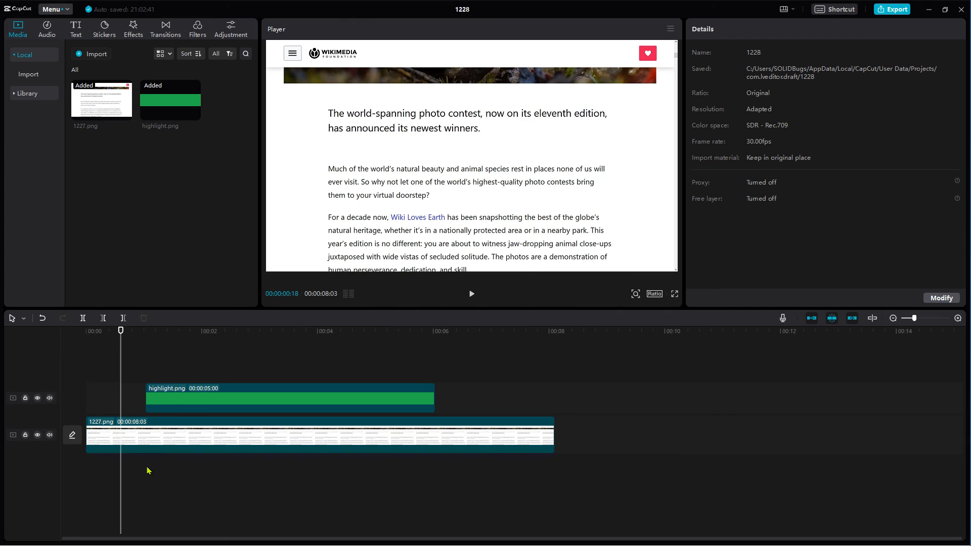
pyautogui.moveTo(474, 300)
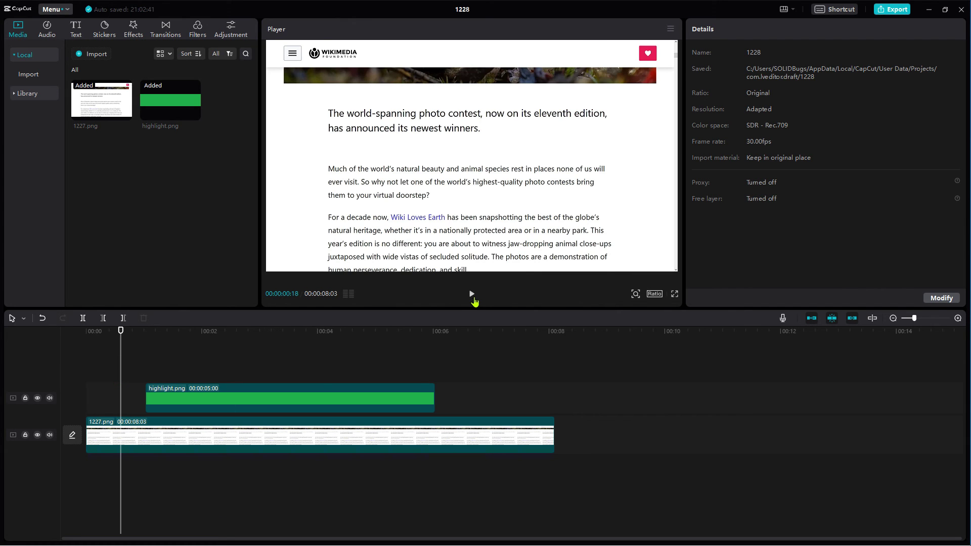
pyautogui.click(472, 294)
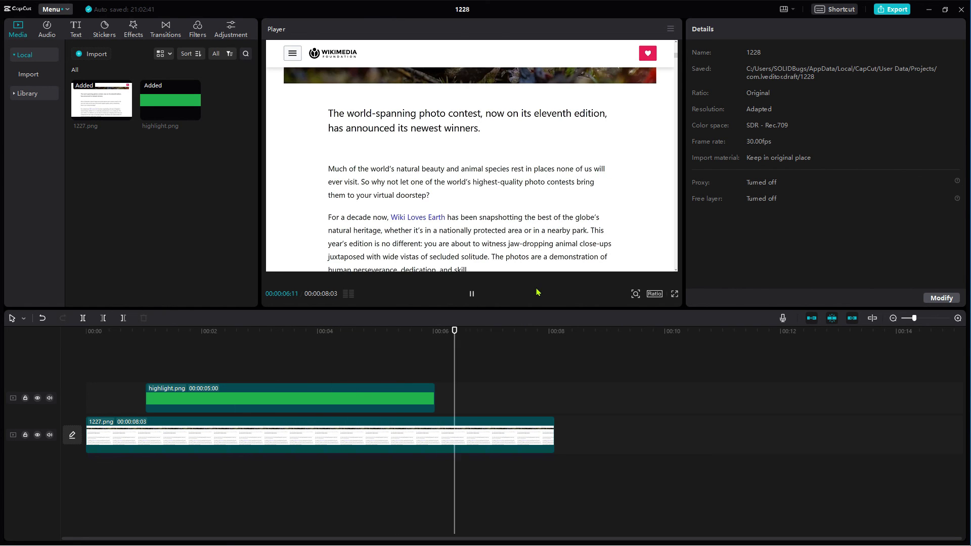
pyautogui.click(471, 294)
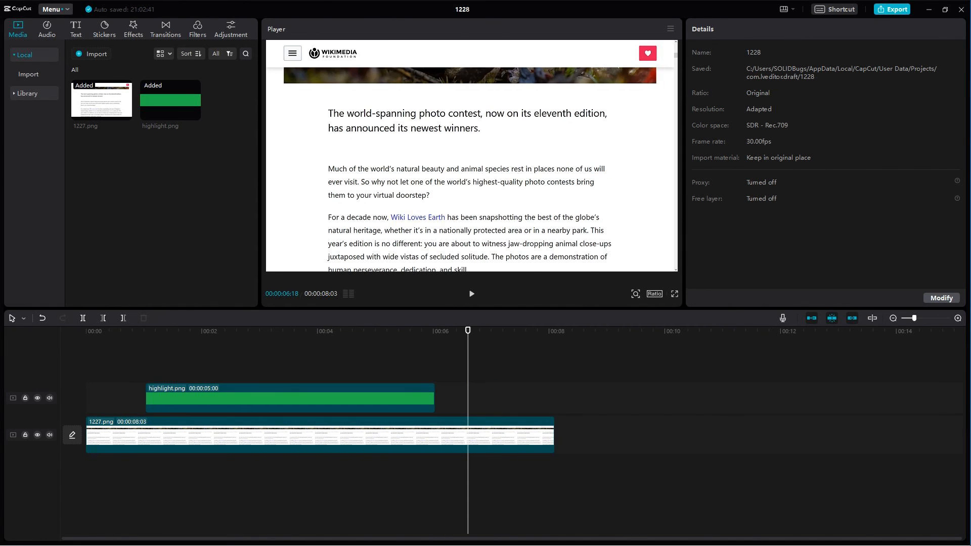